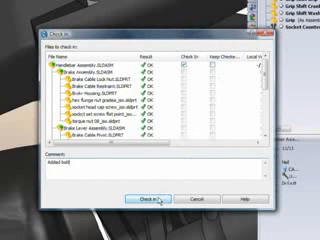
- Check the assembly and its listed files into the vault from the Check in dialog
{"action": "left_click", "coordinate": [142, 196]}
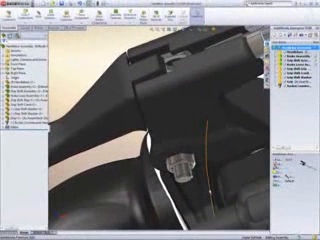